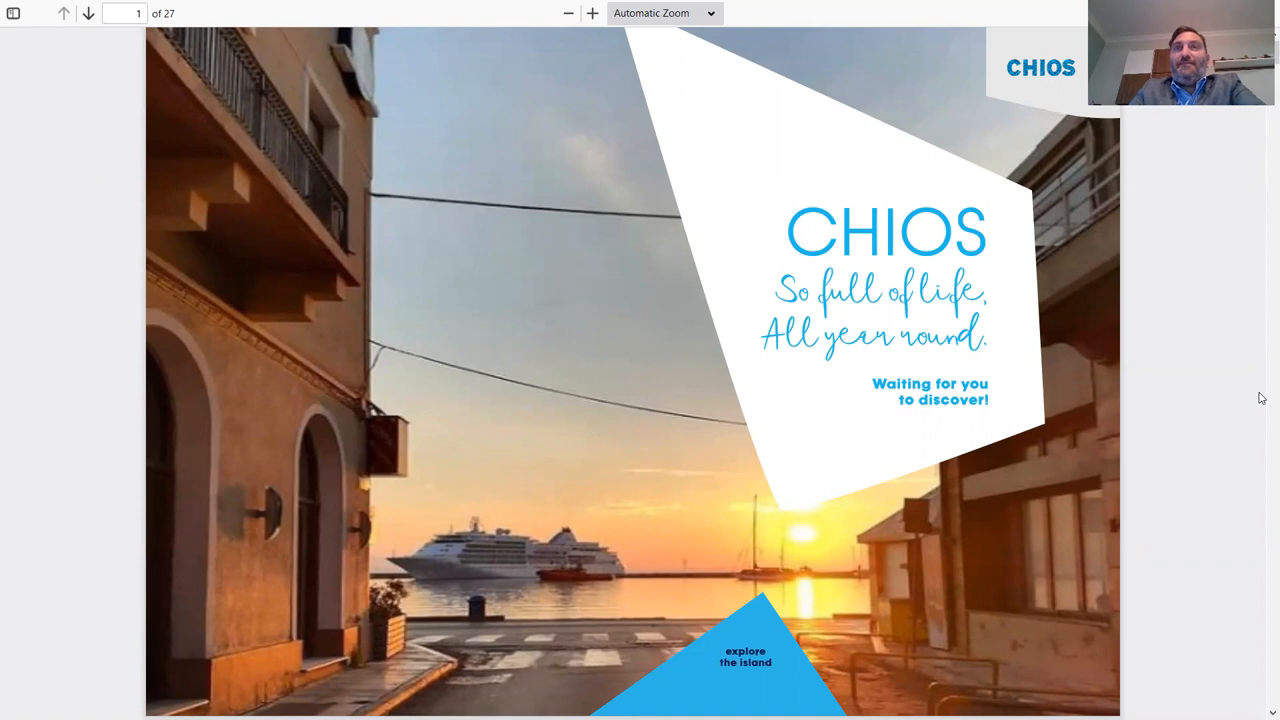
pyautogui.moveTo(1116, 512)
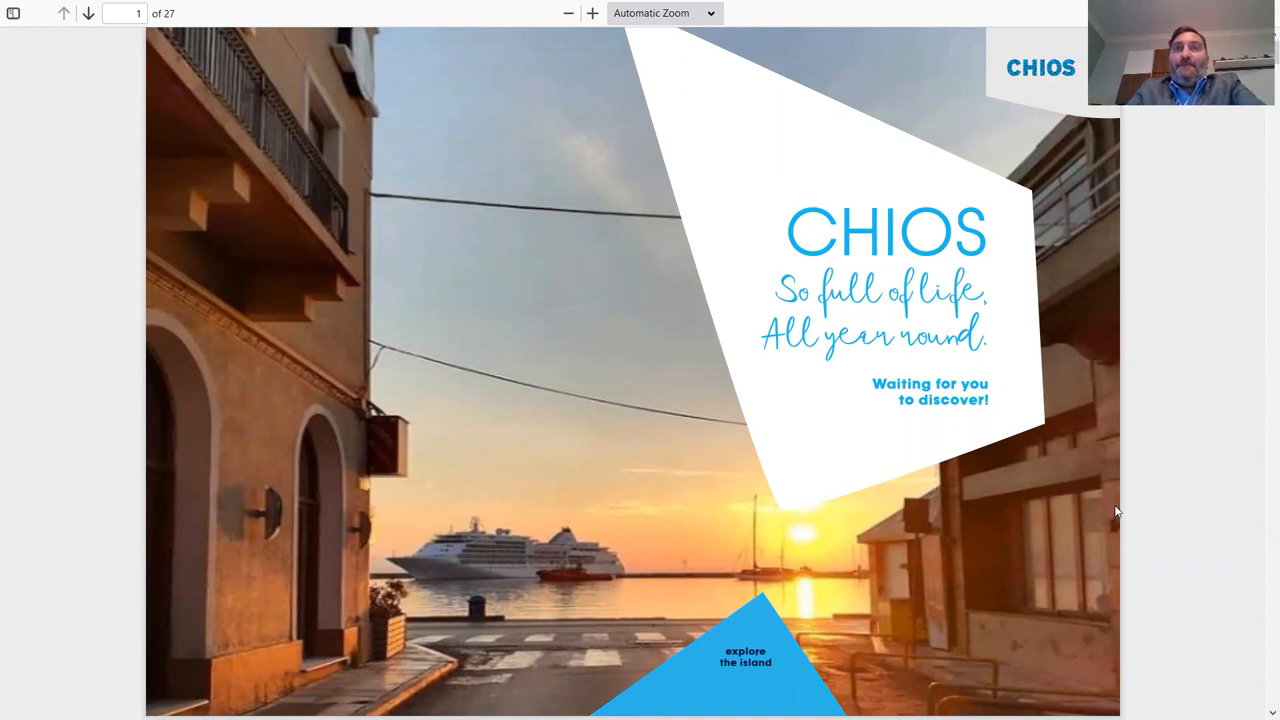
# Advance the brochure to the 'Chios in brief – the place' facts page
pyautogui.click(96, 16)
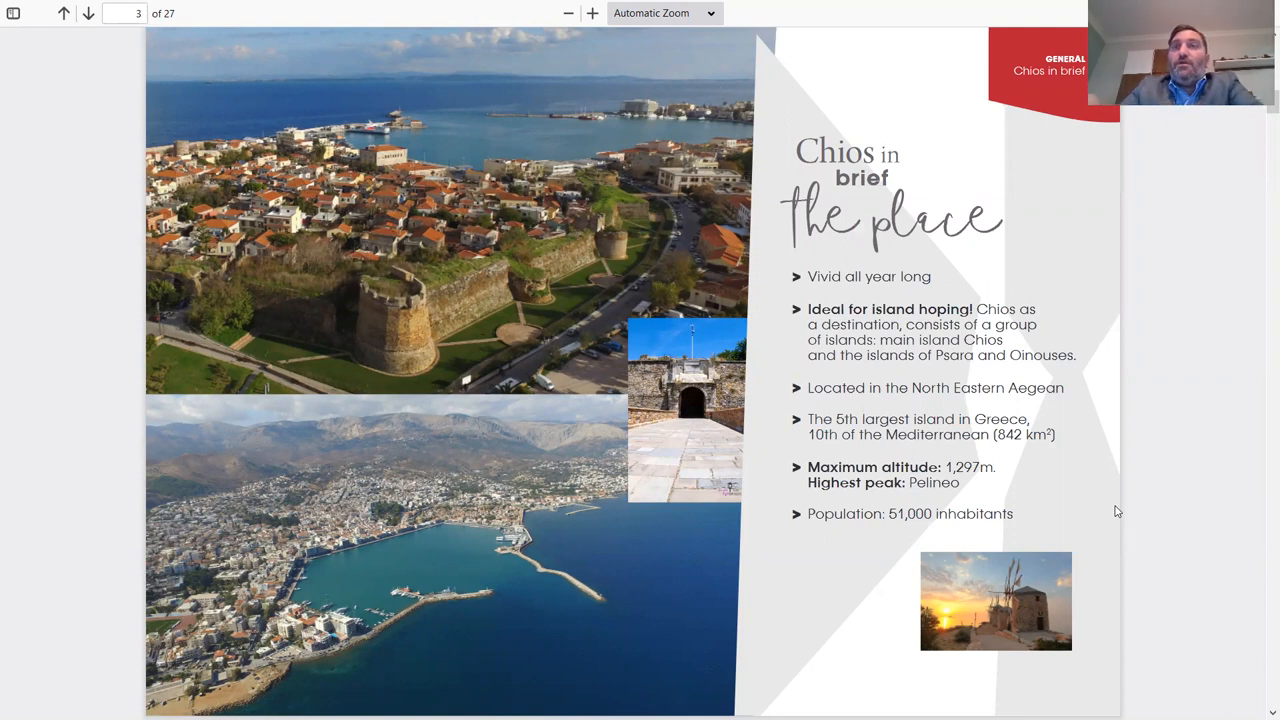
pyautogui.click(88, 16)
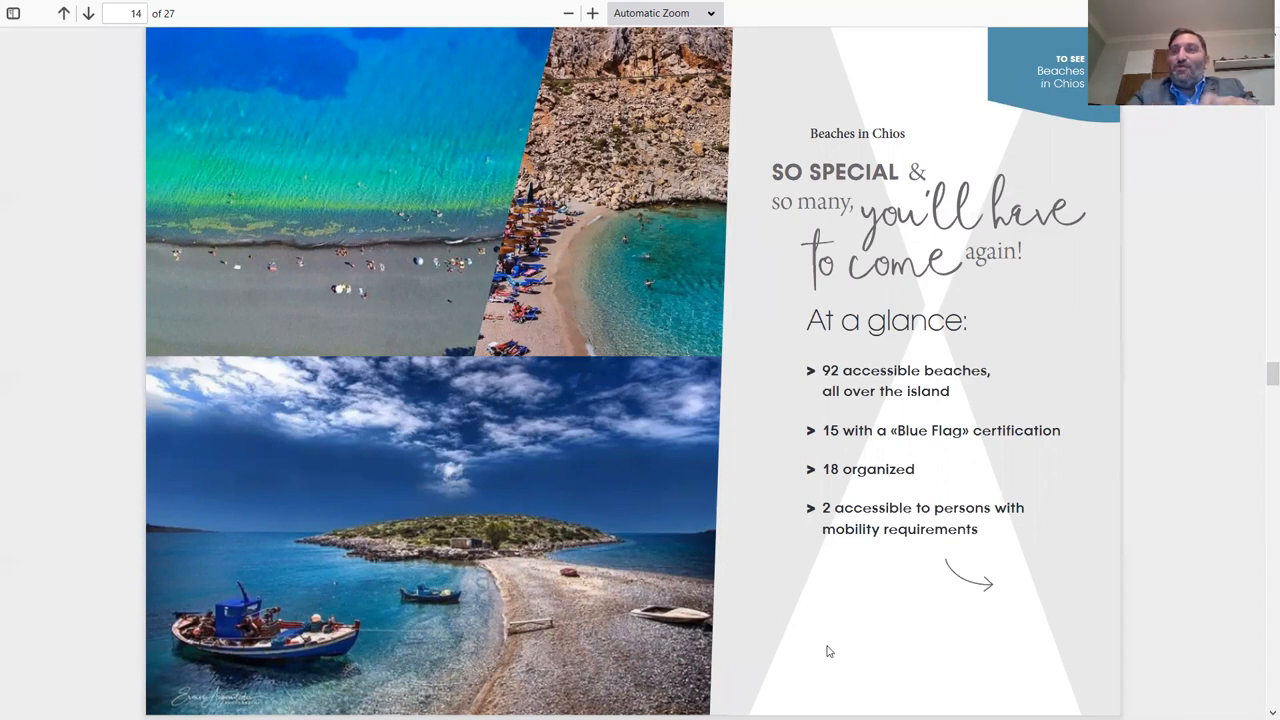
# Advance to page 15 of 27, the Beaches in Chios list
pyautogui.click(88, 16)
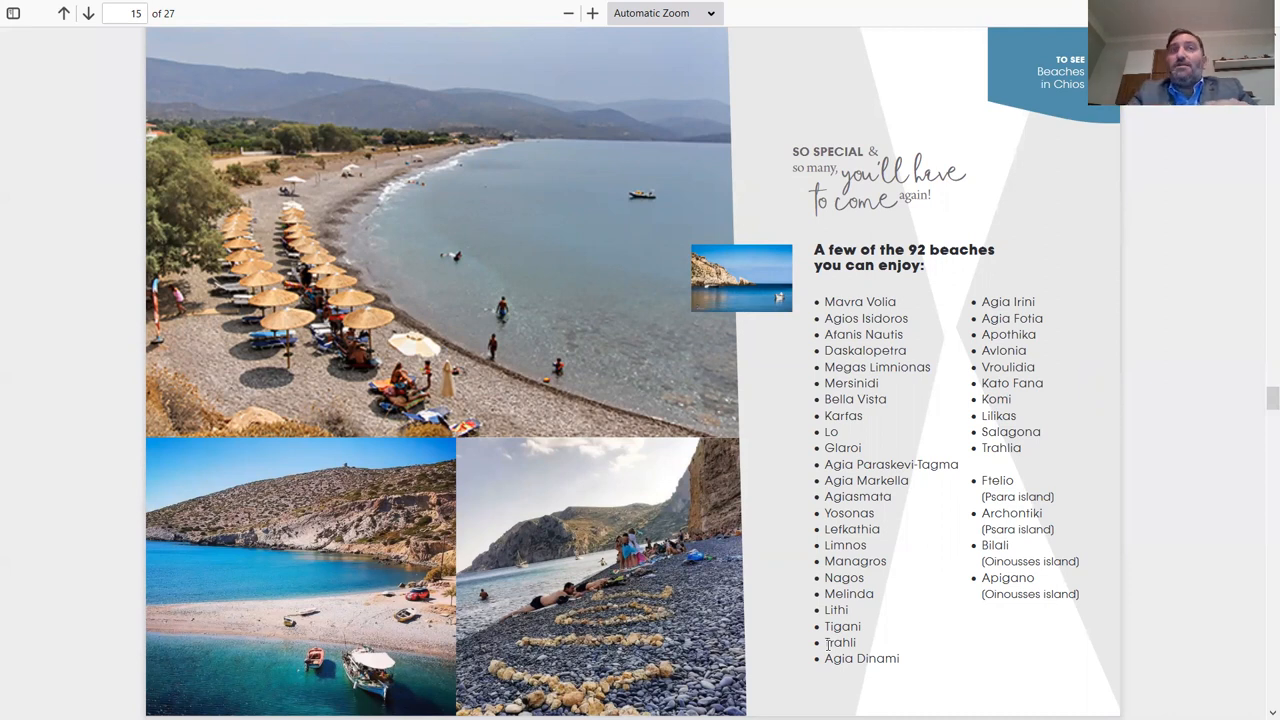
pyautogui.click(88, 16)
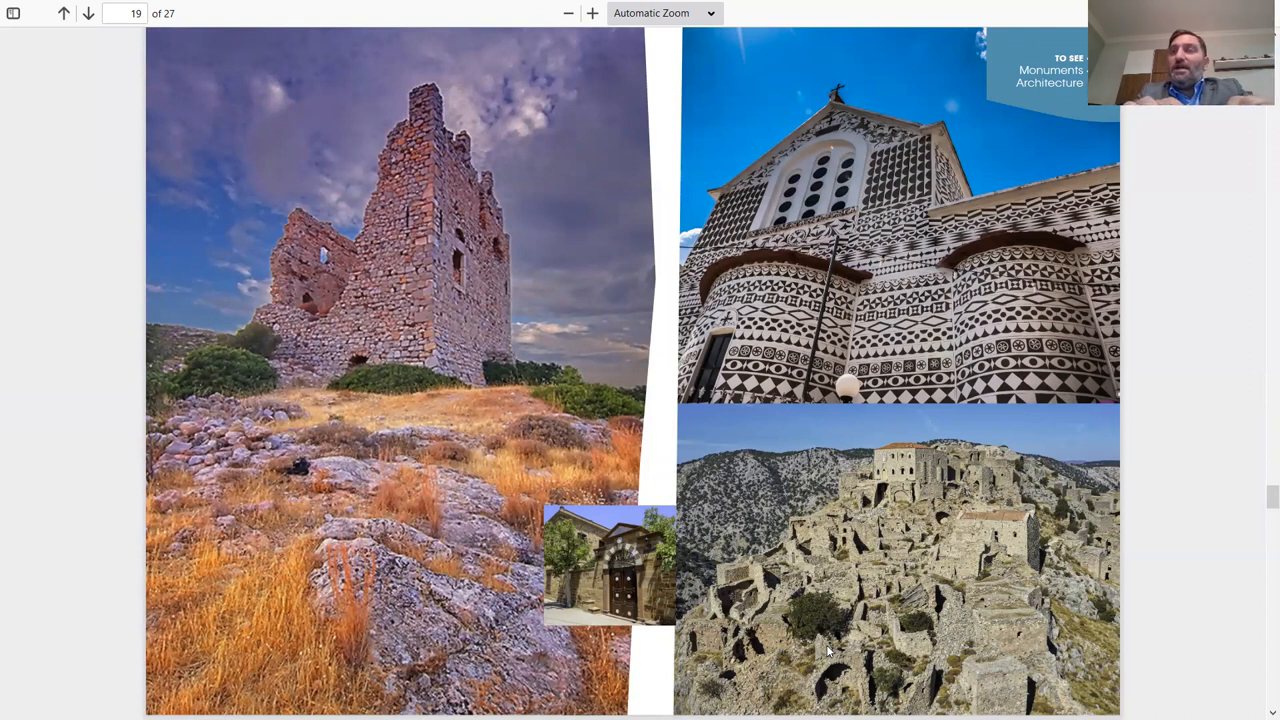
pyautogui.moveTo(1260, 600)
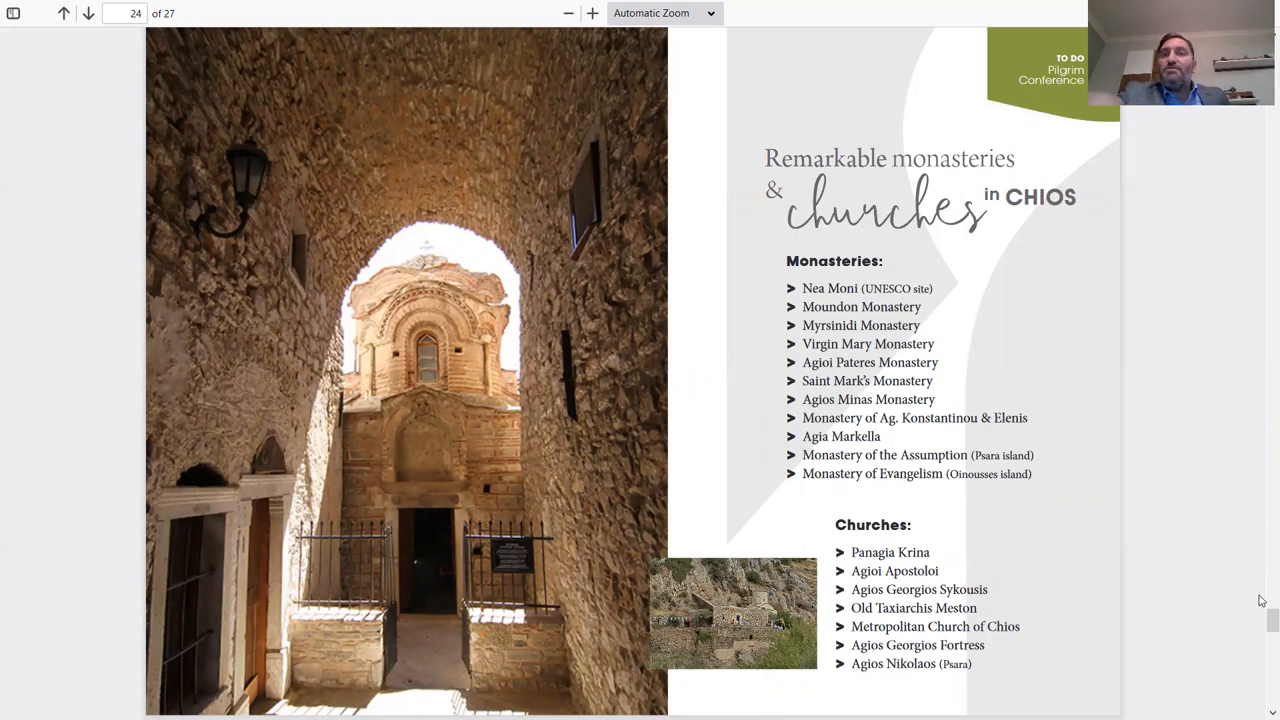
# Advance to page 24 of 27, the monasteries and churches list
pyautogui.click(88, 16)
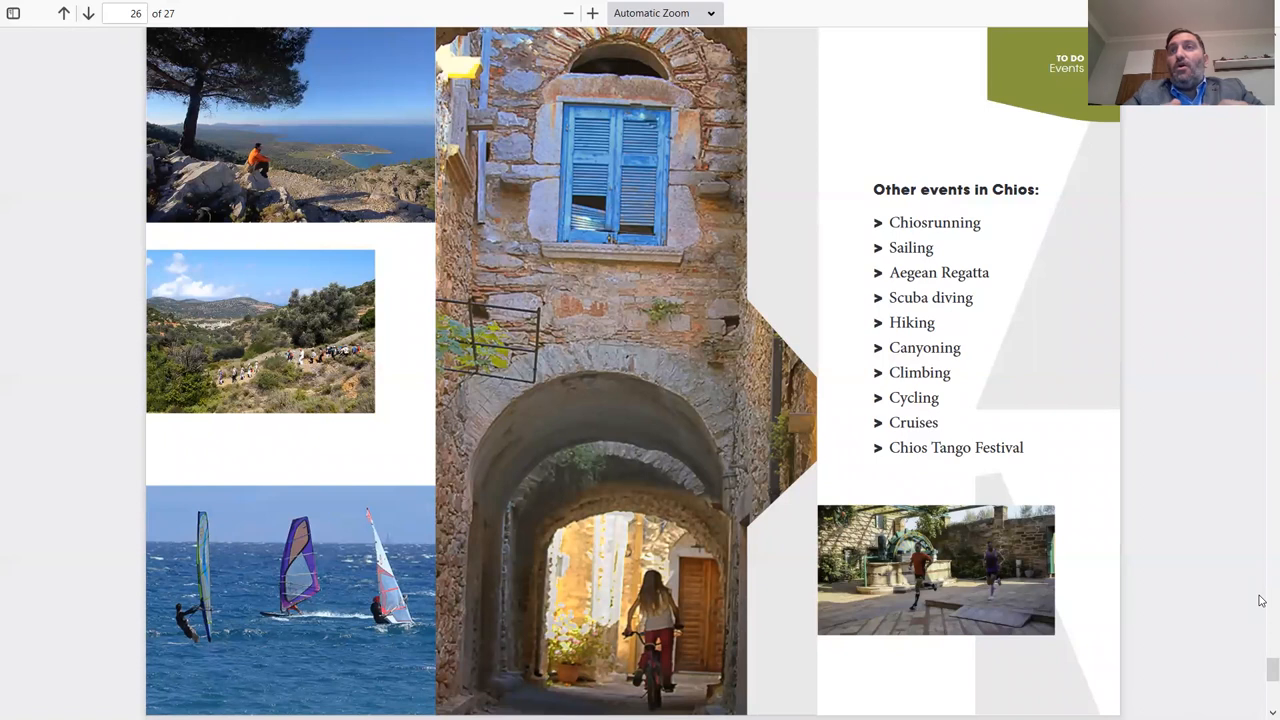
# Advance to page 26 of 27, the Other events in Chios list
pyautogui.click(96, 16)
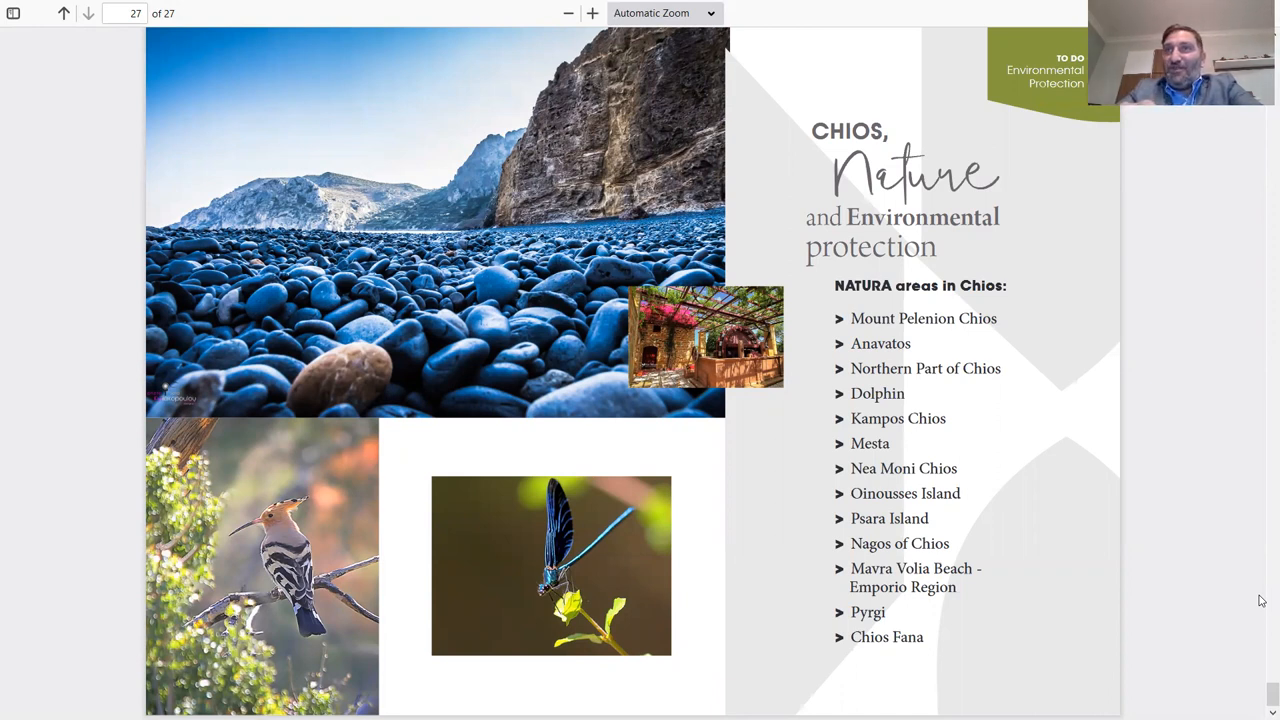
pyautogui.moveTo(718, 34)
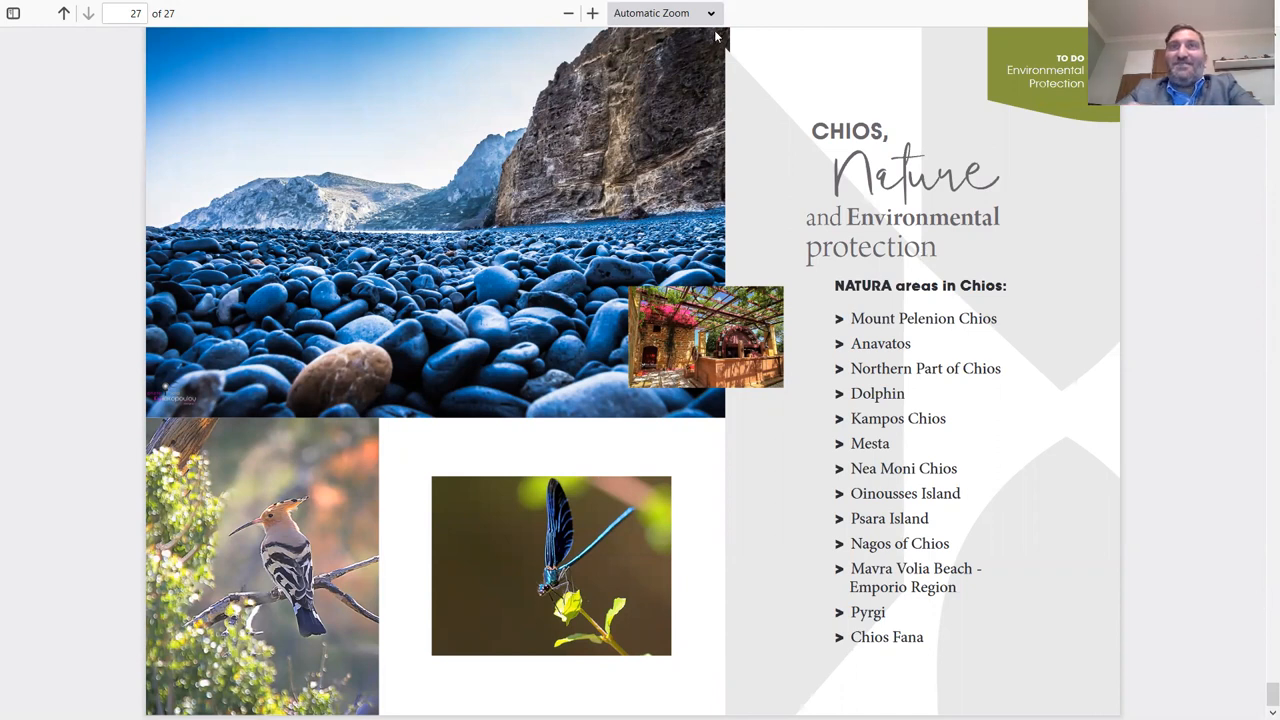